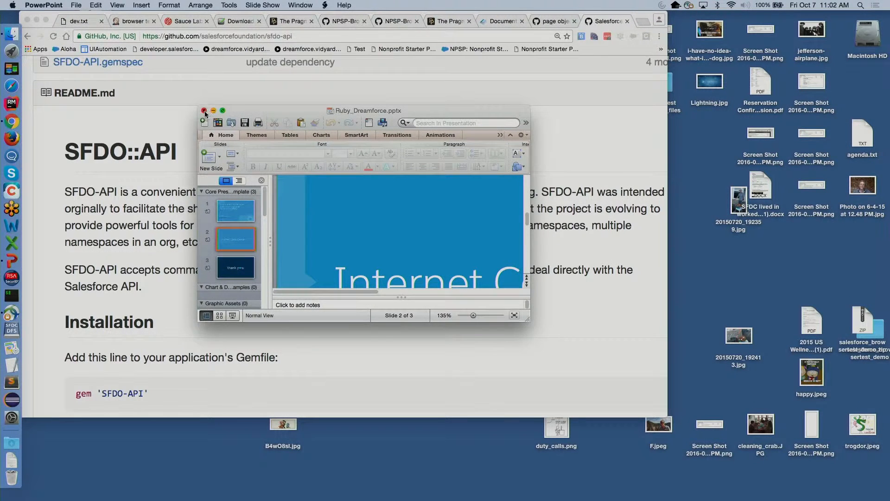
# Close the presentation and show the dev.txt note 'Salesforce.org needs developers!'.
pyautogui.click(204, 110)
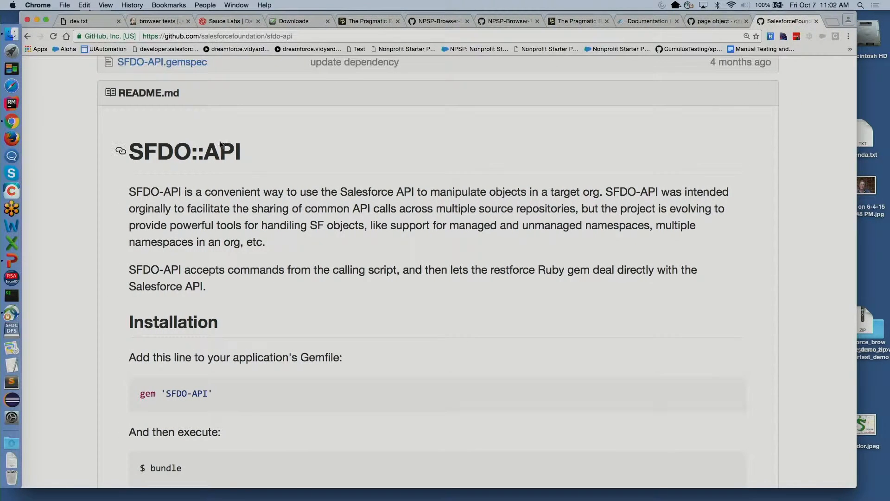
pyautogui.click(80, 20)
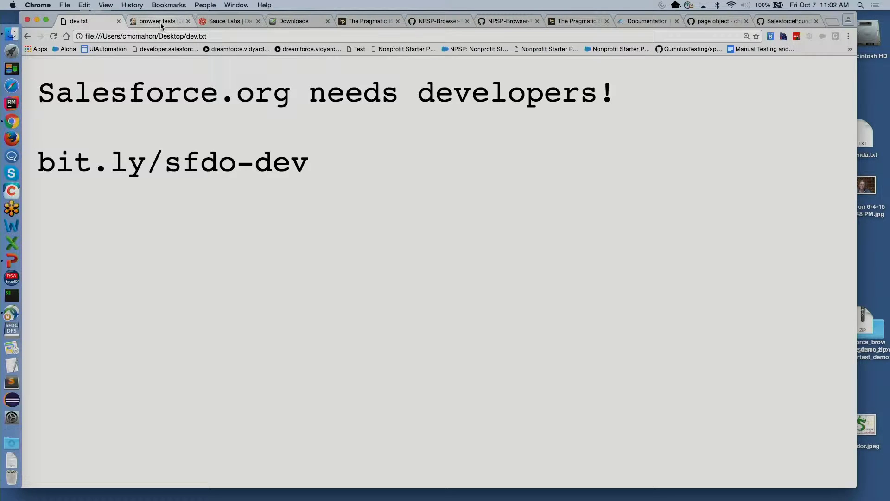
# Go from the browser tests view to the NPSP_browser_test_windows_chrome job page.
pyautogui.click(159, 21)
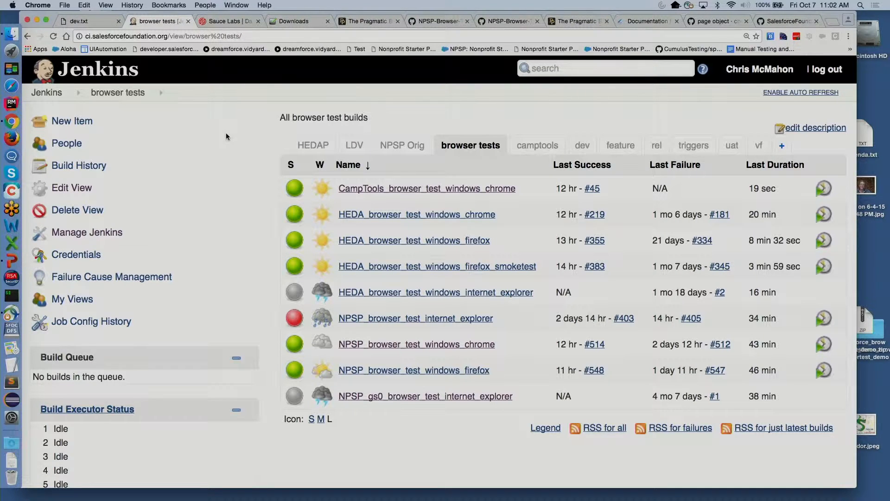
pyautogui.moveTo(247, 152)
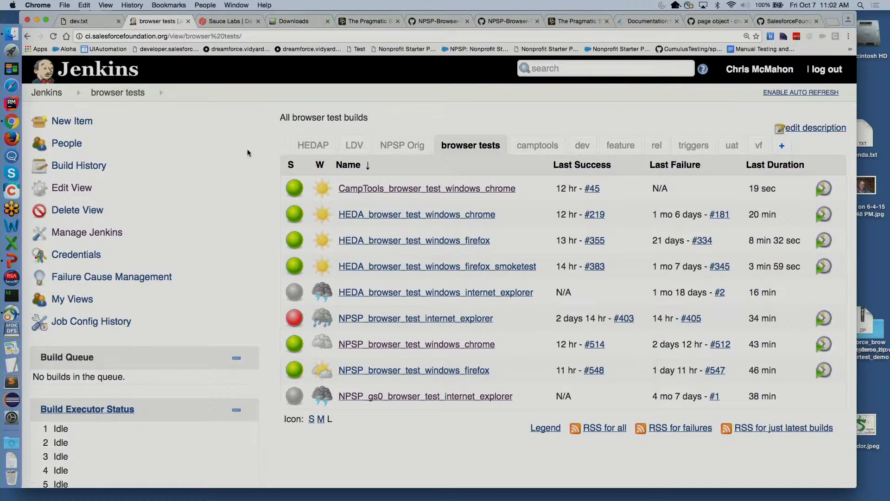
pyautogui.moveTo(394, 347)
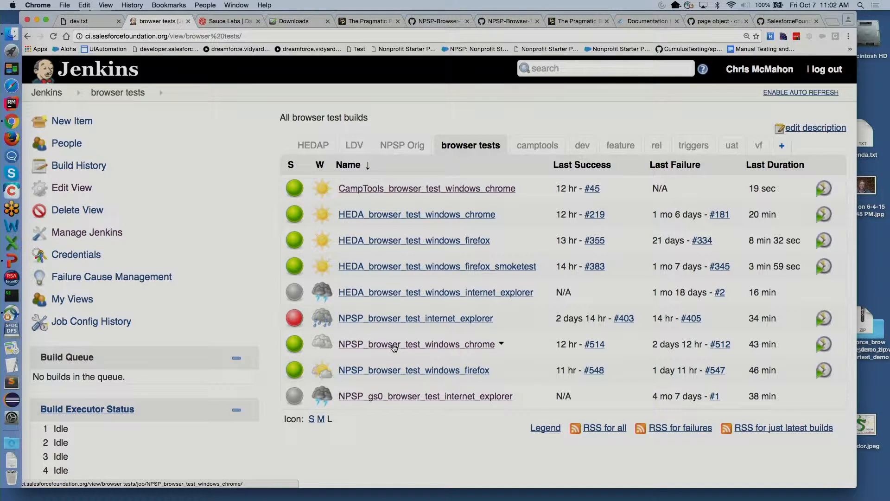
pyautogui.click(418, 344)
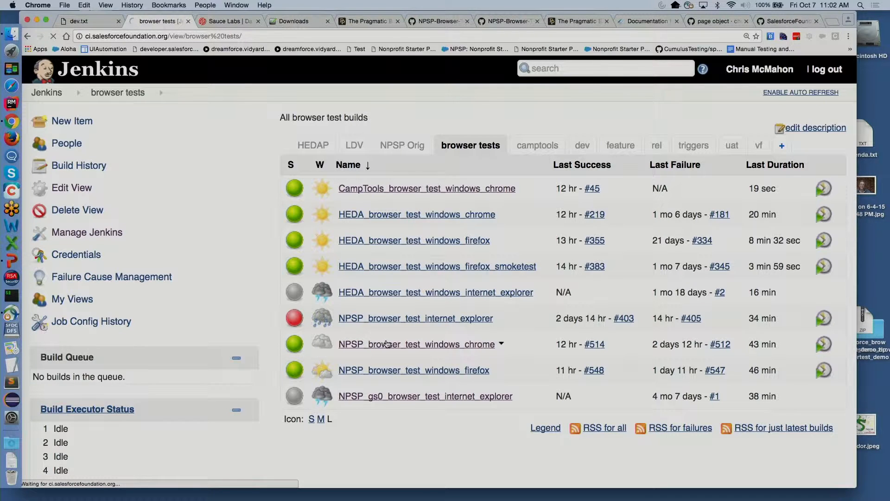
pyautogui.click(413, 343)
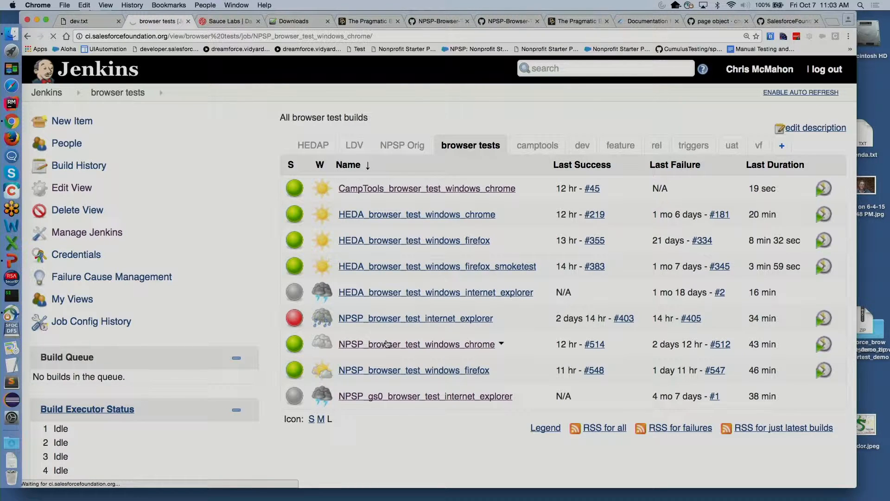
# Run Build Now on NPSP_browser_test_windows_chrome so build #515 starts.
pyautogui.click(416, 343)
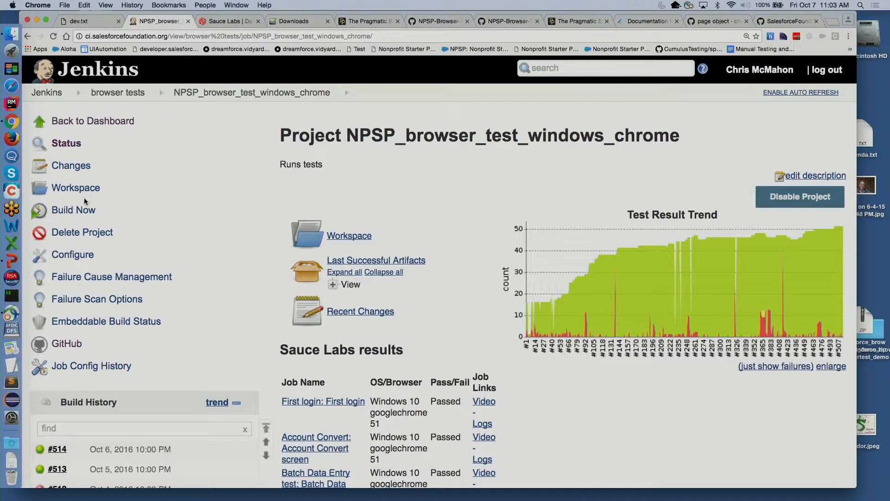
pyautogui.click(72, 209)
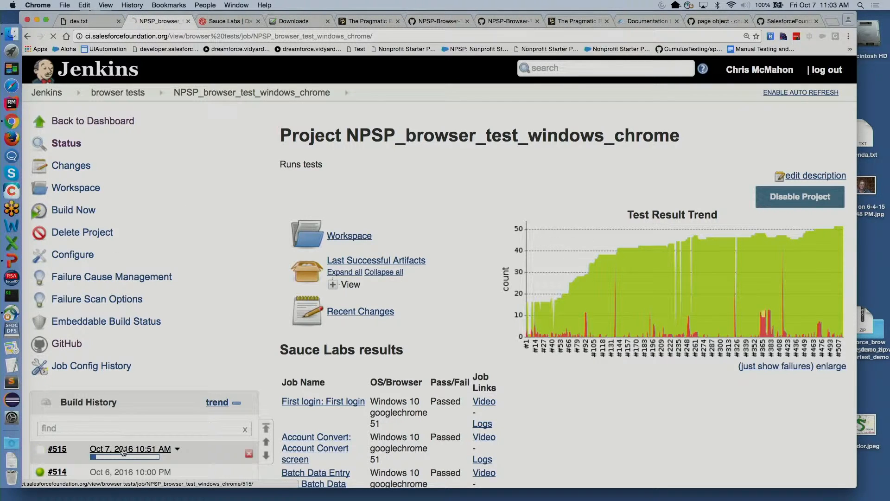
# Follow build #515's console log as First login passes and Account Convert begins.
pyautogui.click(56, 448)
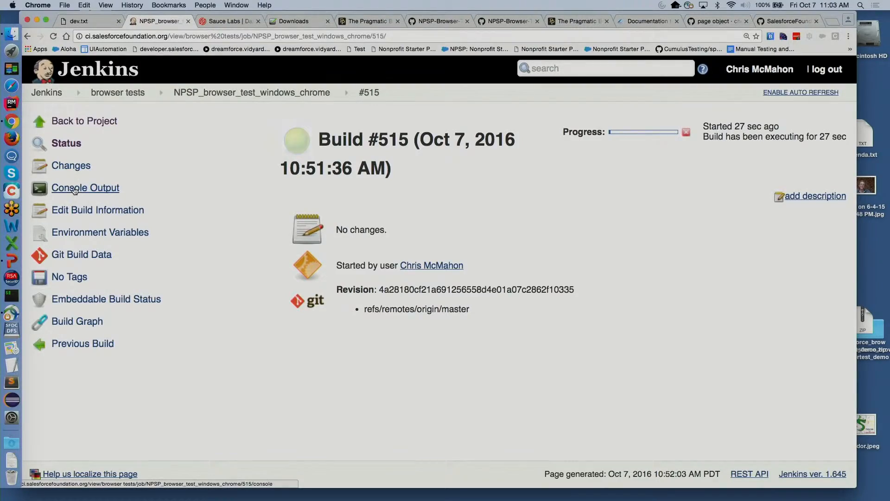
pyautogui.click(84, 187)
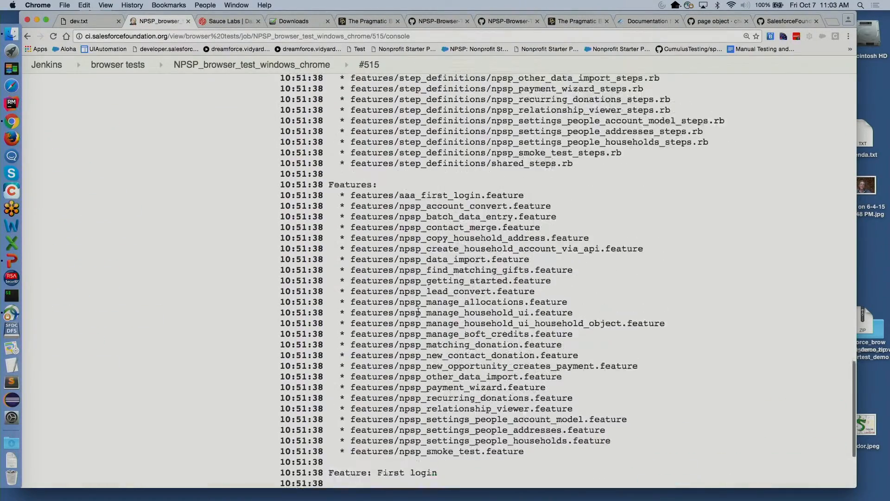
pyautogui.scroll(-3)
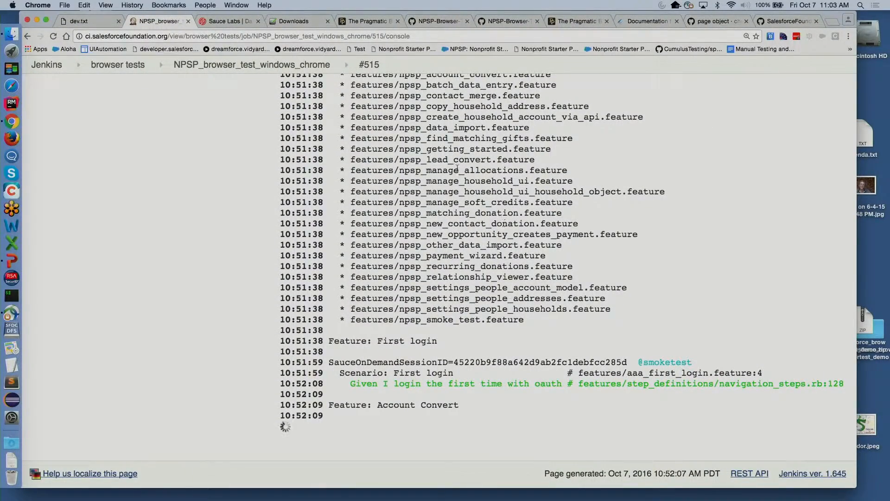
# Watch the live 'Account Convert: Account Convert screen' test ticking the conversion checkboxes.
pyautogui.click(227, 21)
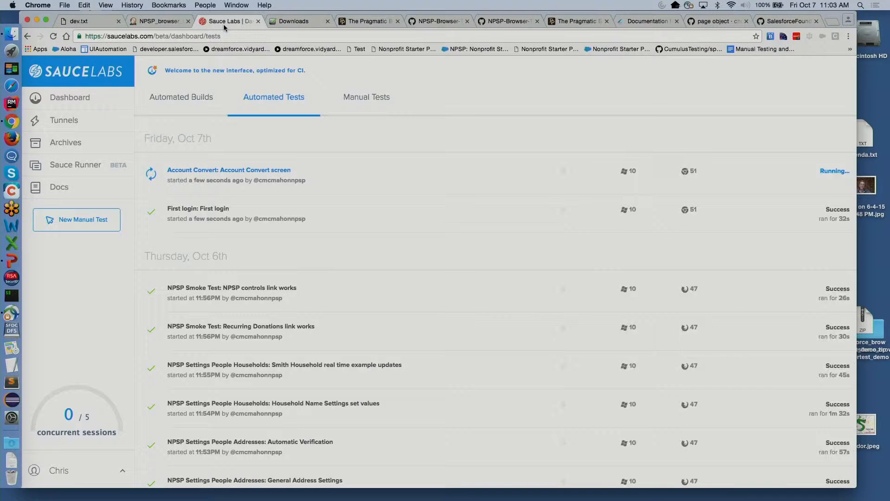
pyautogui.click(228, 170)
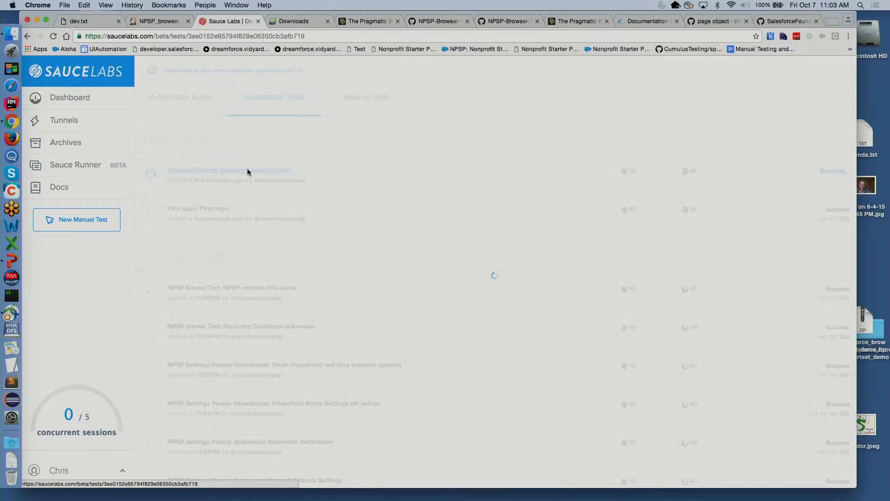
pyautogui.click(228, 170)
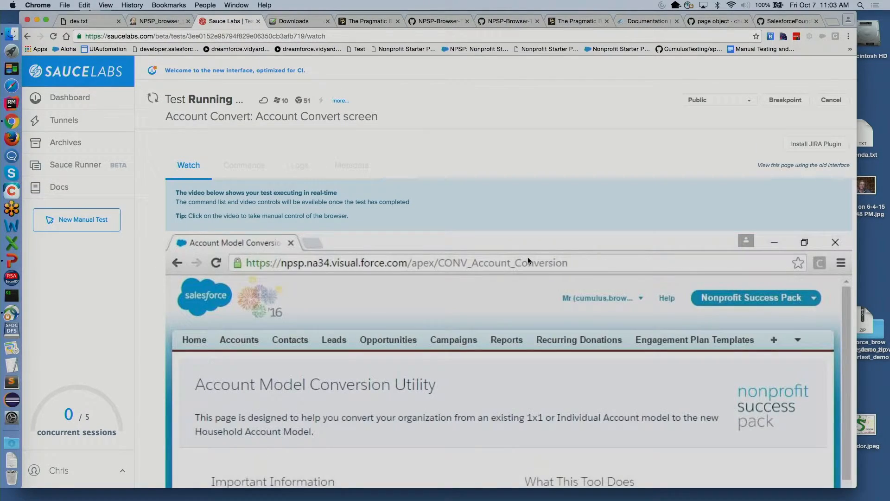
pyautogui.scroll(-3)
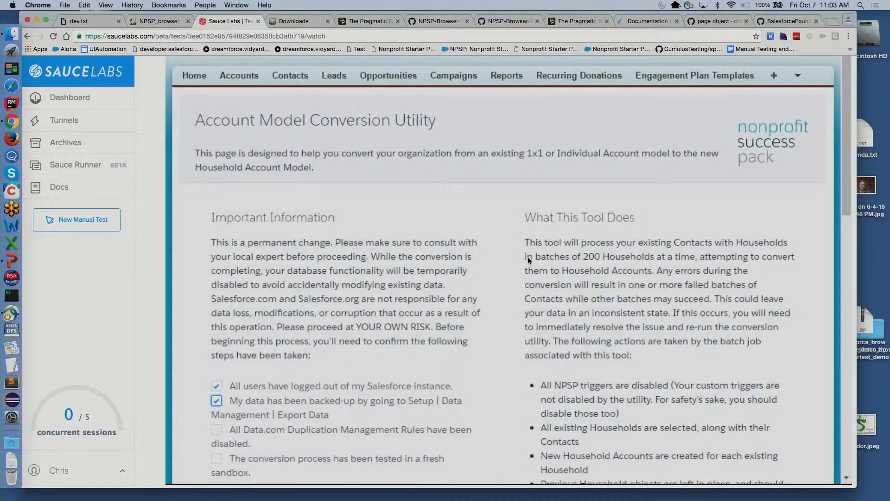
pyautogui.click(215, 429)
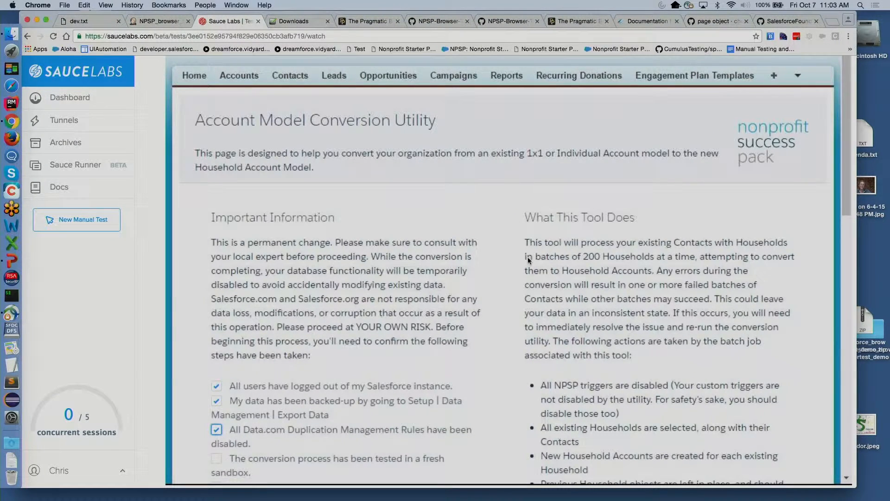
pyautogui.click(217, 457)
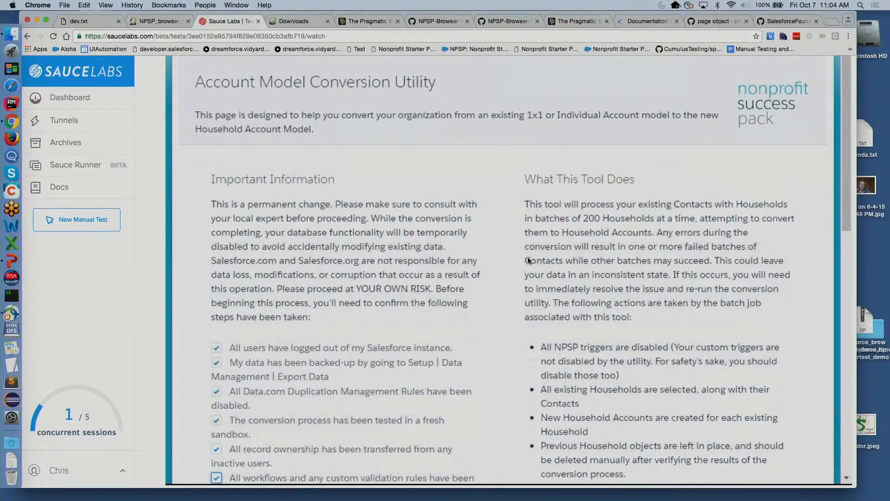
pyautogui.scroll(-3)
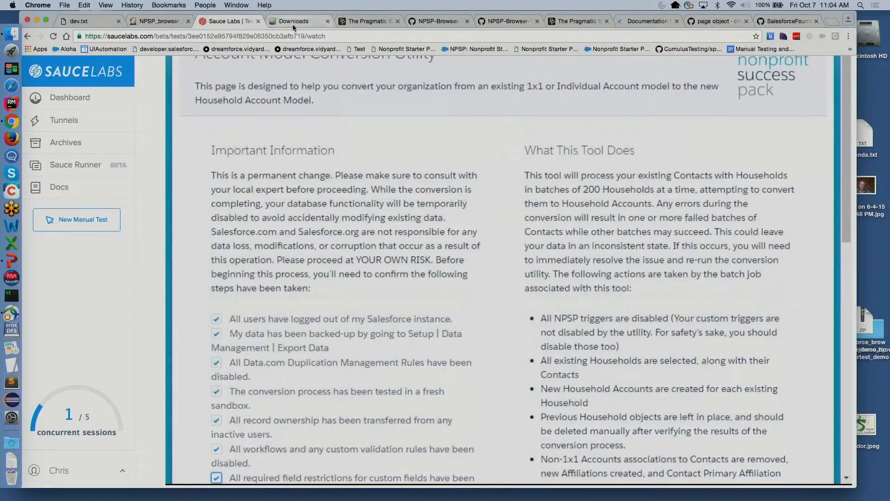
# Browse the Selenium Downloads page: Standalone Server 3.0.0-beta4 and client language bindings.
pyautogui.click(291, 21)
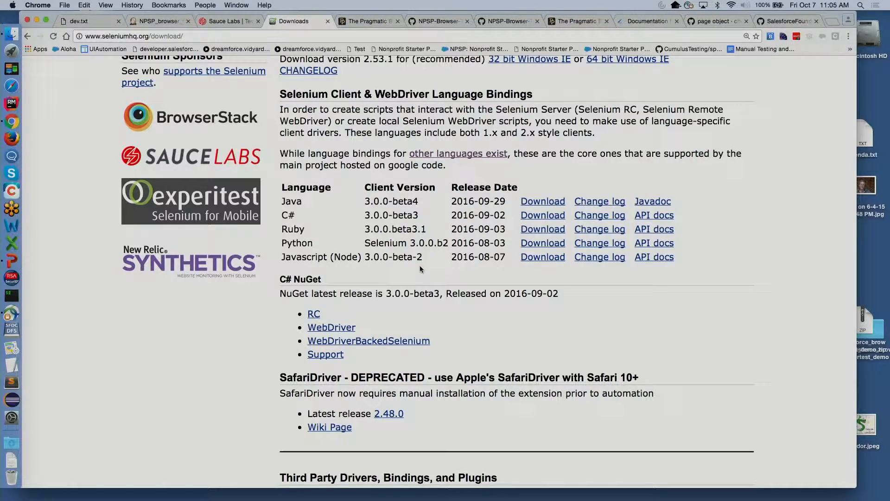
pyautogui.scroll(3)
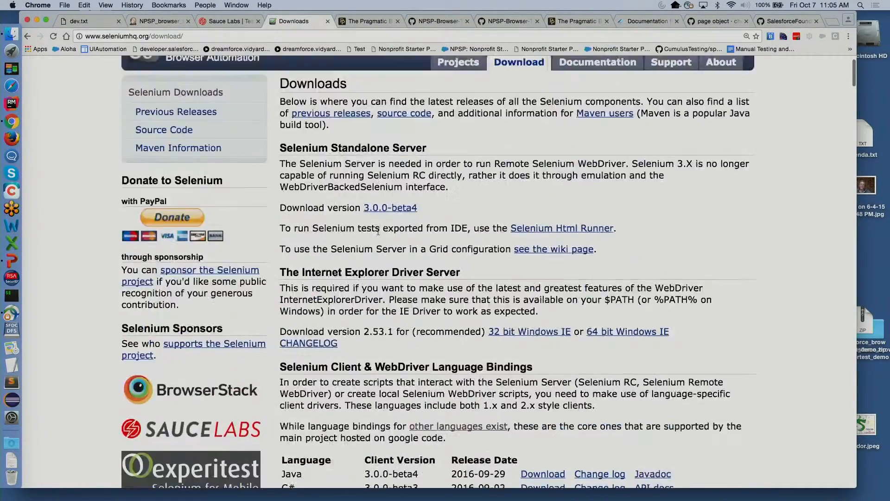
pyautogui.scroll(-3)
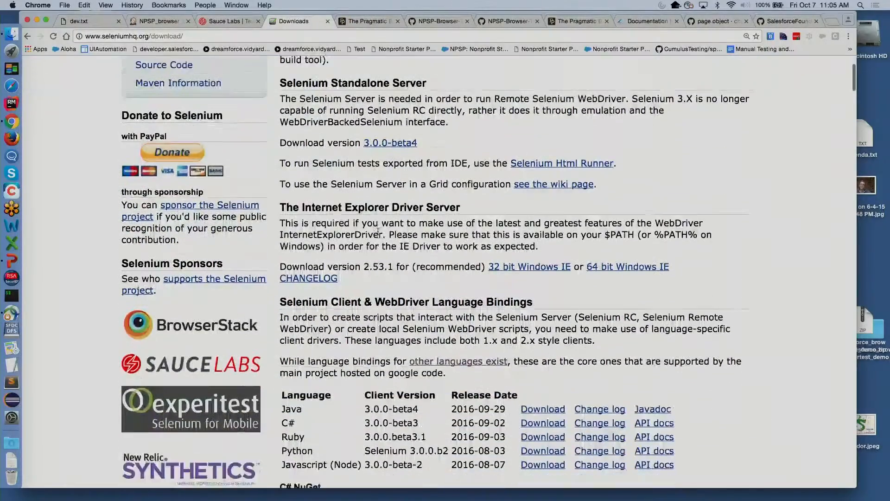
# Show The Cucumber Book page on pragprog.com with its eBook, paper and combo prices.
pyautogui.click(369, 21)
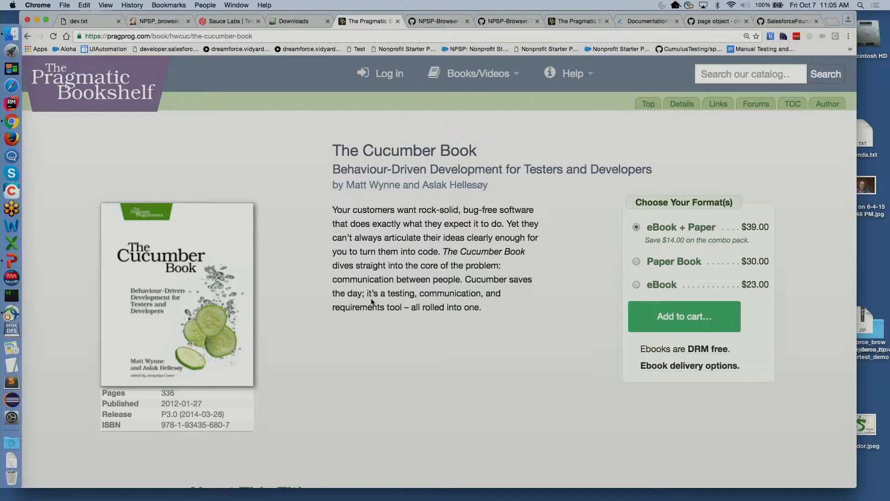
pyautogui.moveTo(435, 177)
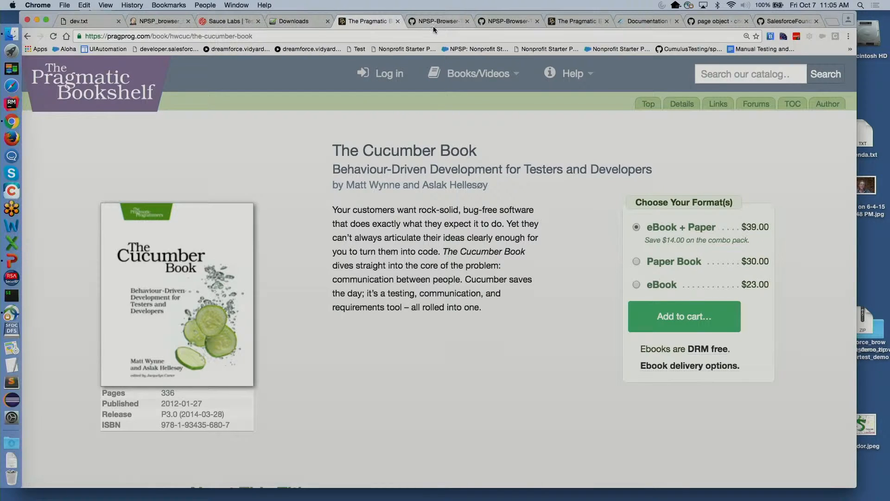
# View npsp_account_convert.feature and its Account Convert scenario in NPSP-Browser-Tests.
pyautogui.click(437, 21)
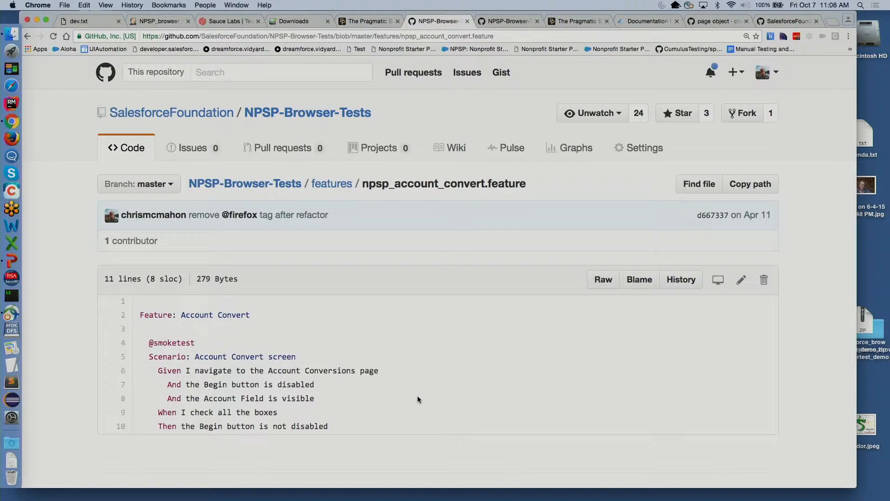
pyautogui.moveTo(311, 413)
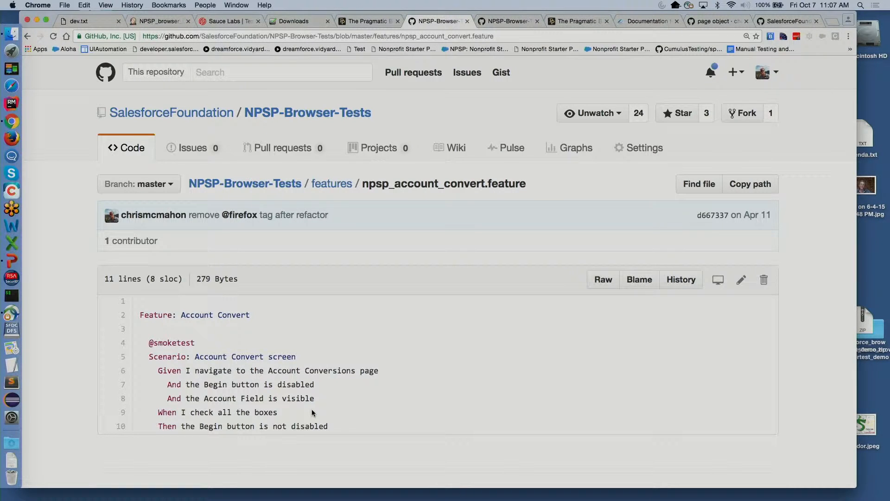
pyautogui.moveTo(497, 109)
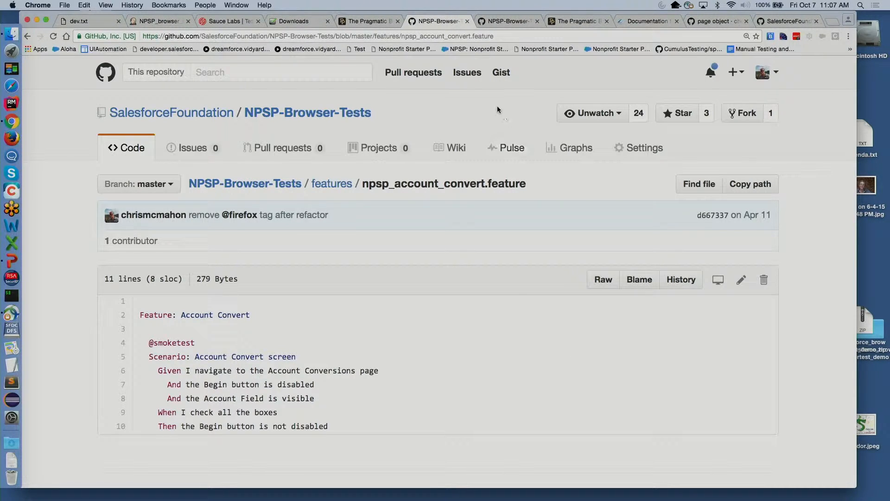
# Scroll through the Manage Household UI scenarios in npsp_manage_household_ui.feature.
pyautogui.click(506, 21)
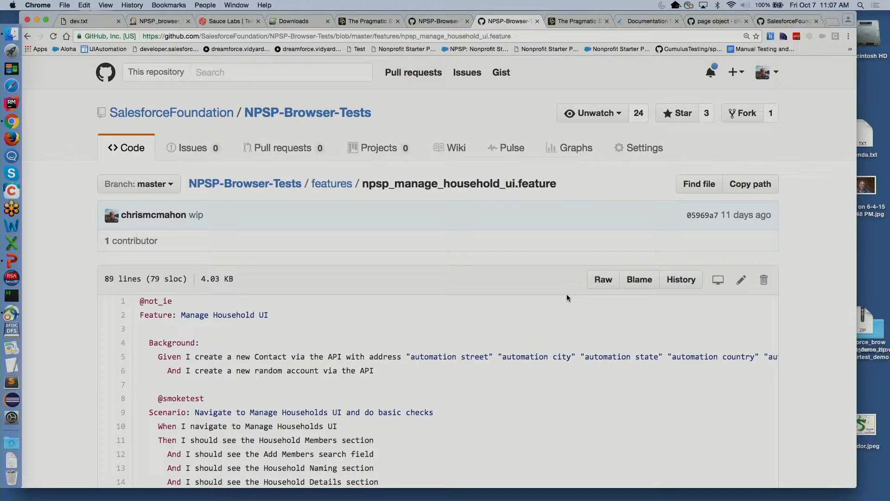
pyautogui.scroll(-3)
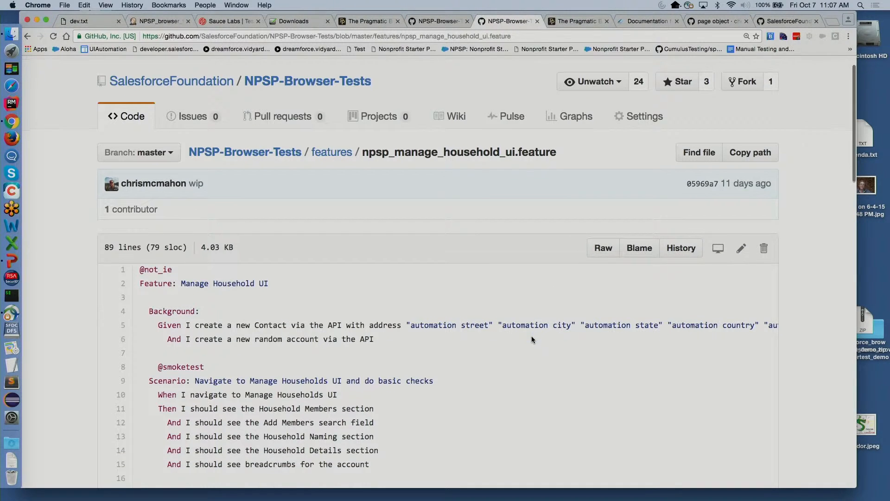
pyautogui.scroll(-3)
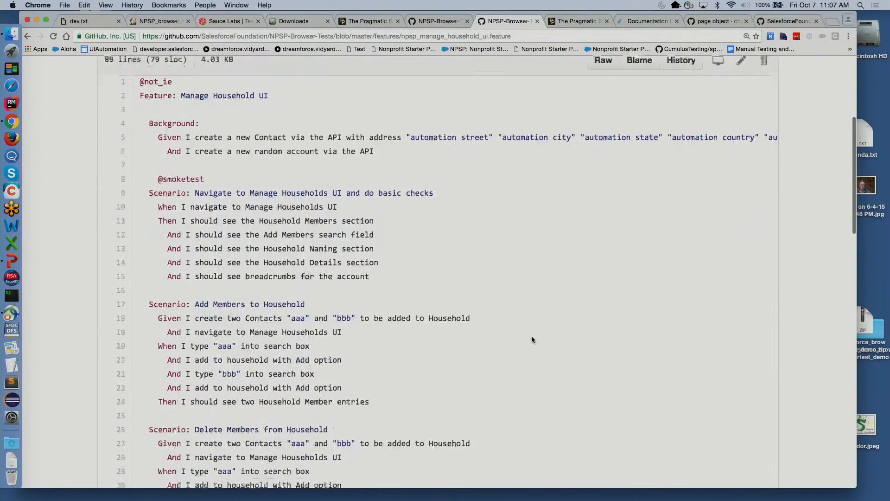
pyautogui.scroll(-3)
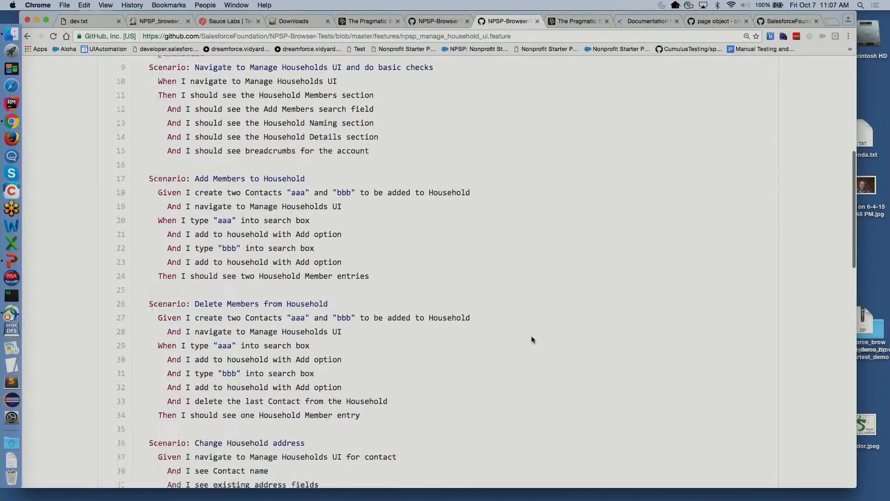
pyautogui.scroll(-3)
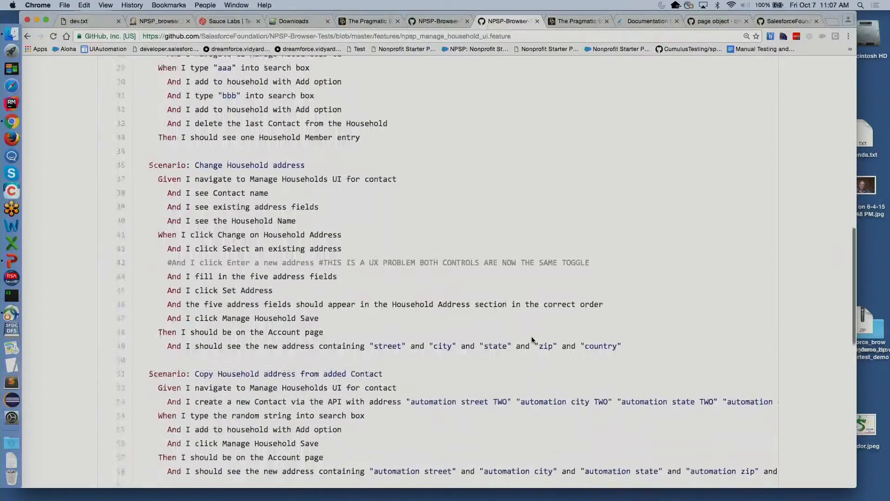
pyautogui.scroll(-3)
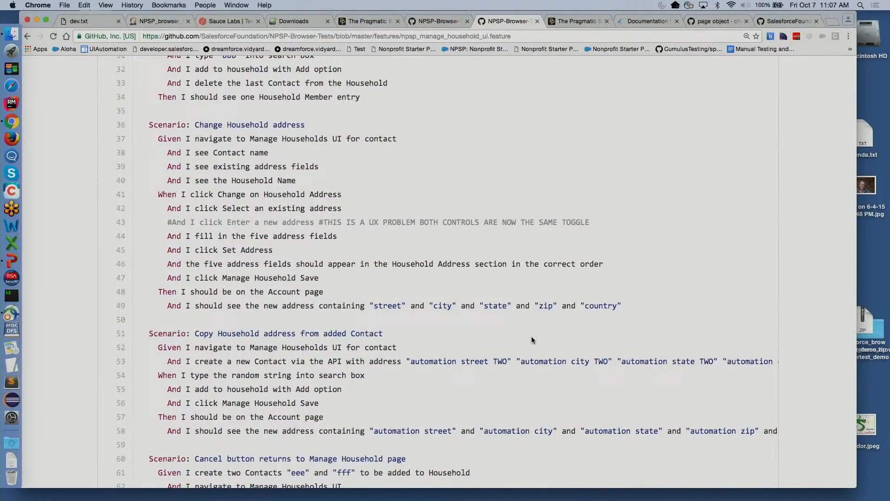
pyautogui.scroll(-3)
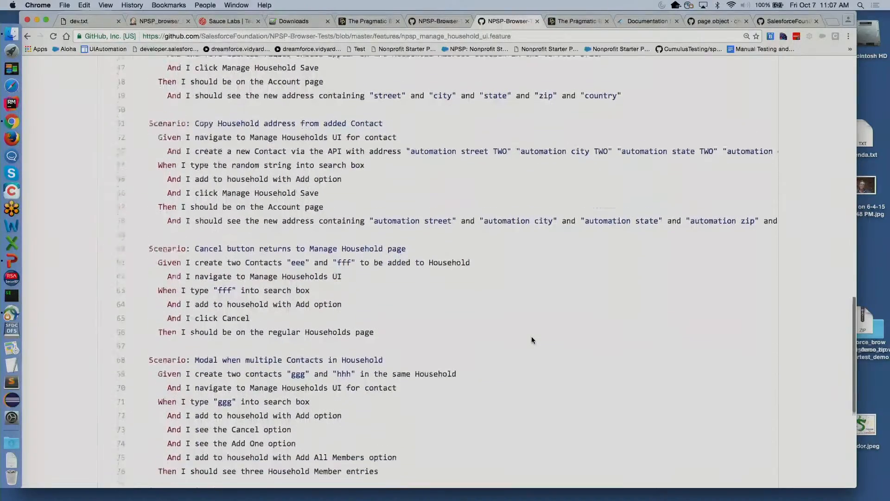
pyautogui.scroll(-3)
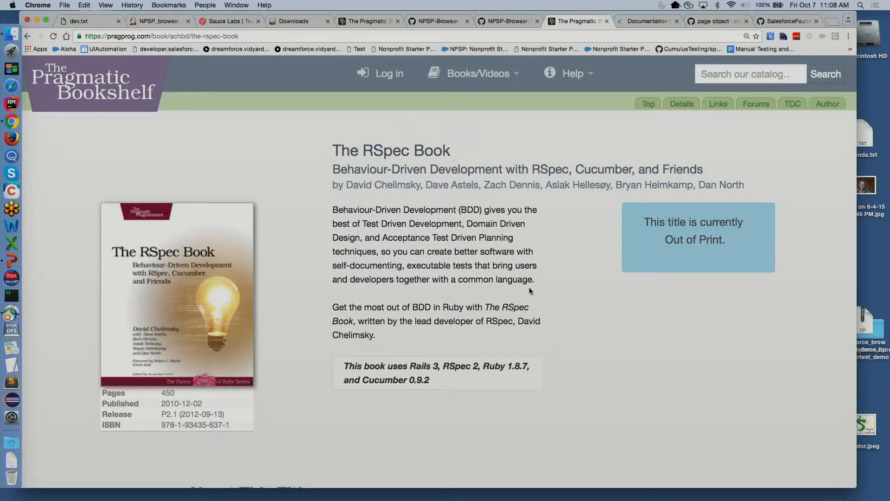
pyautogui.moveTo(645, 69)
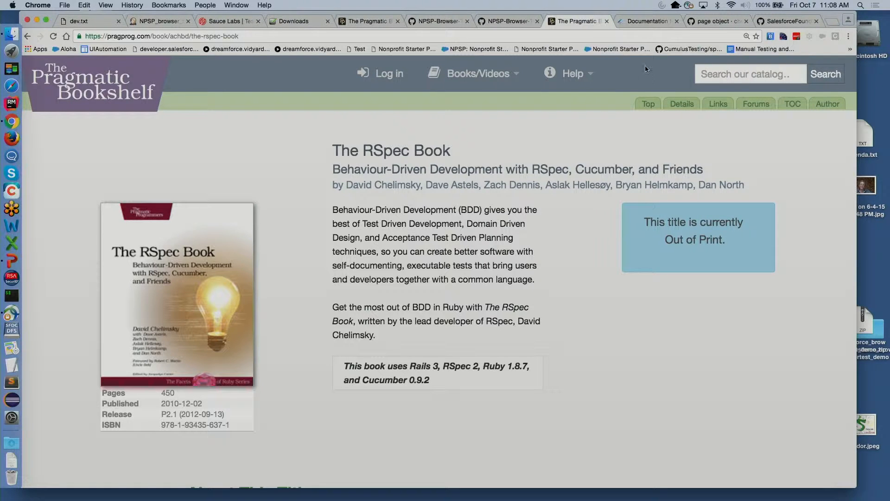
# Switch to the Pragmatic Bookshelf tab with The RSpec Book product page.
pyautogui.click(645, 21)
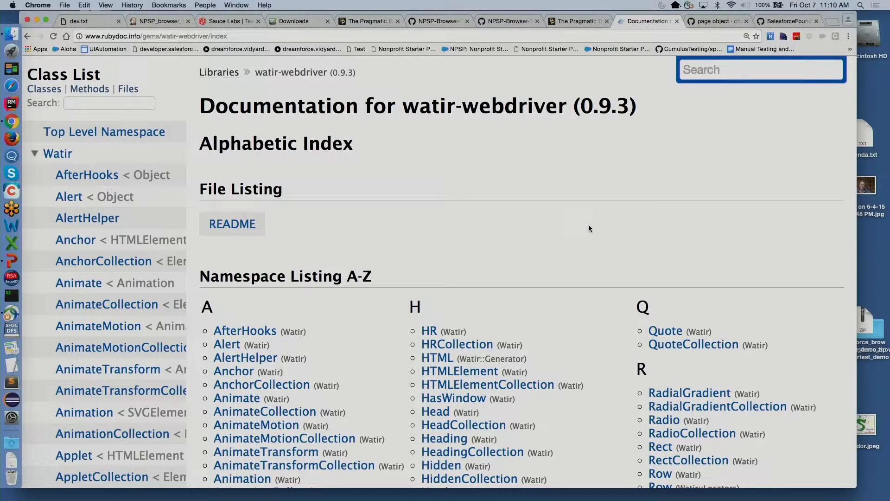
pyautogui.scroll(-3)
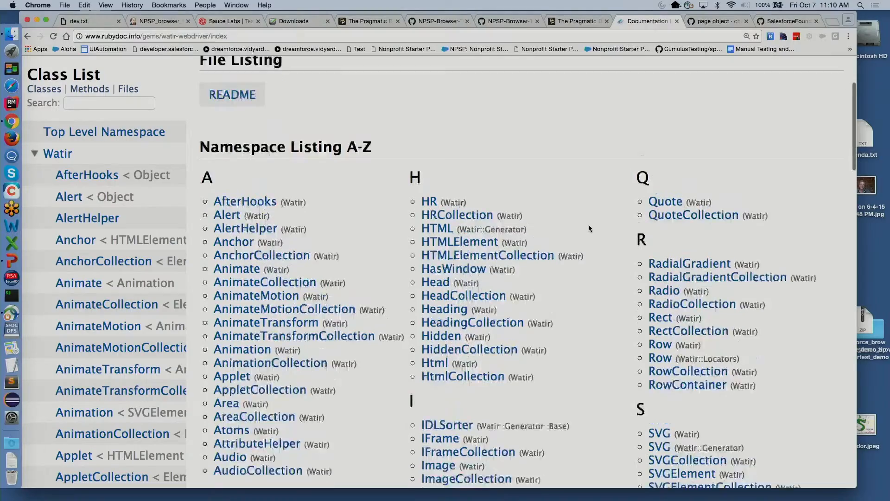
pyautogui.scroll(-3)
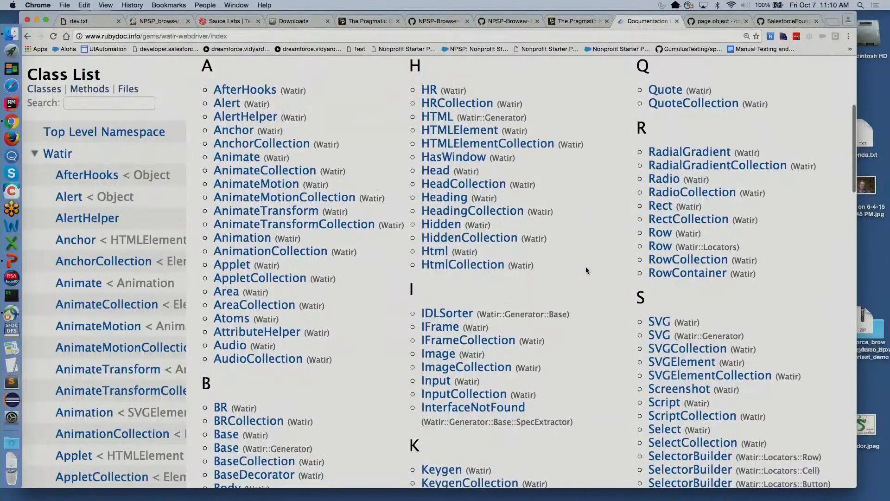
pyautogui.scroll(-3)
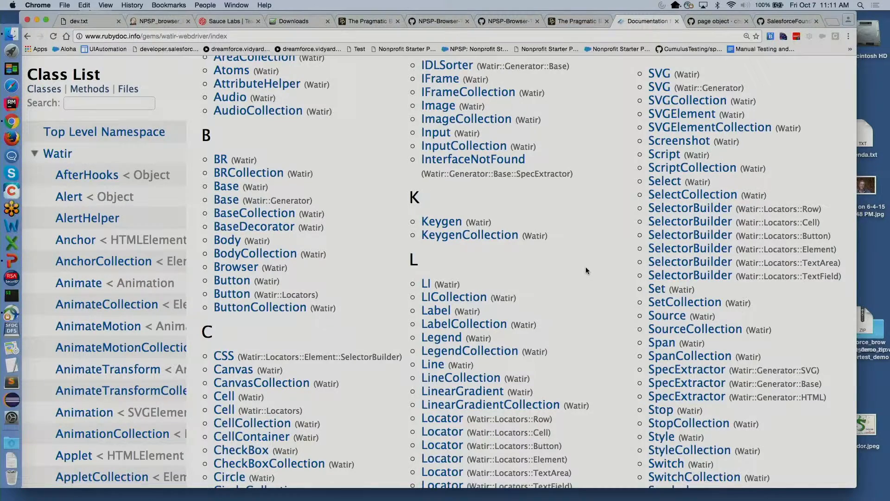
pyautogui.moveTo(716, 83)
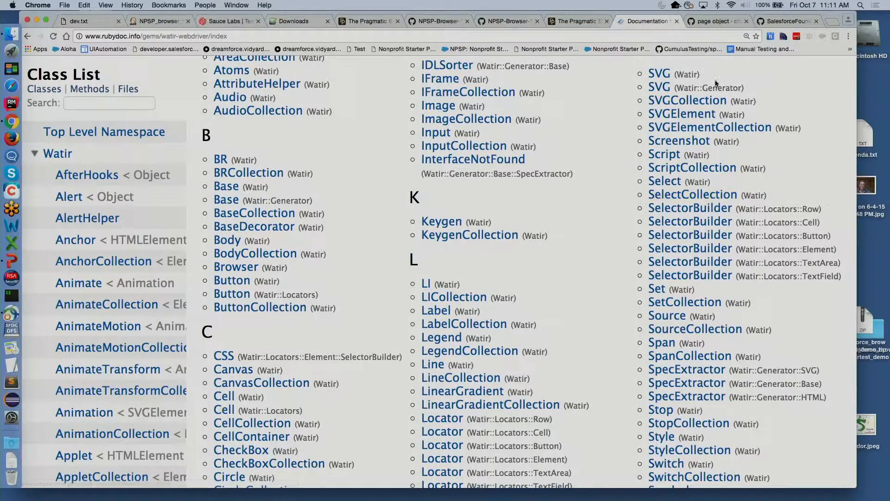
pyautogui.click(716, 21)
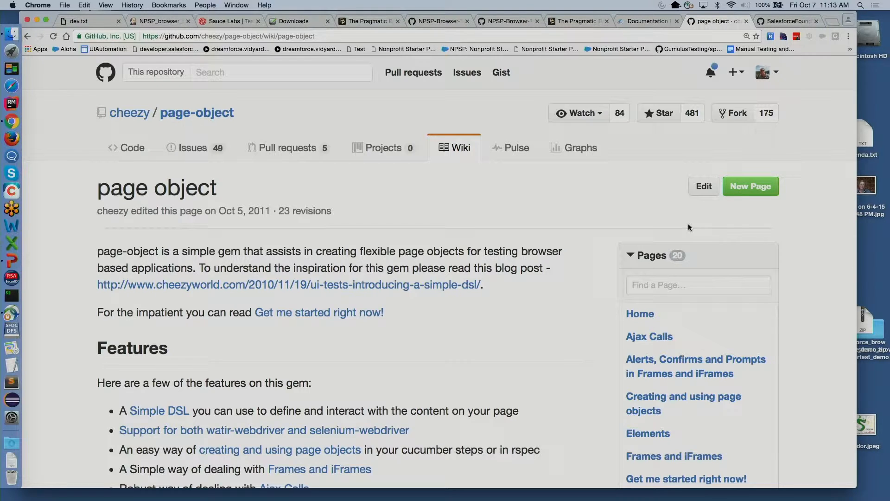
pyautogui.moveTo(516, 147)
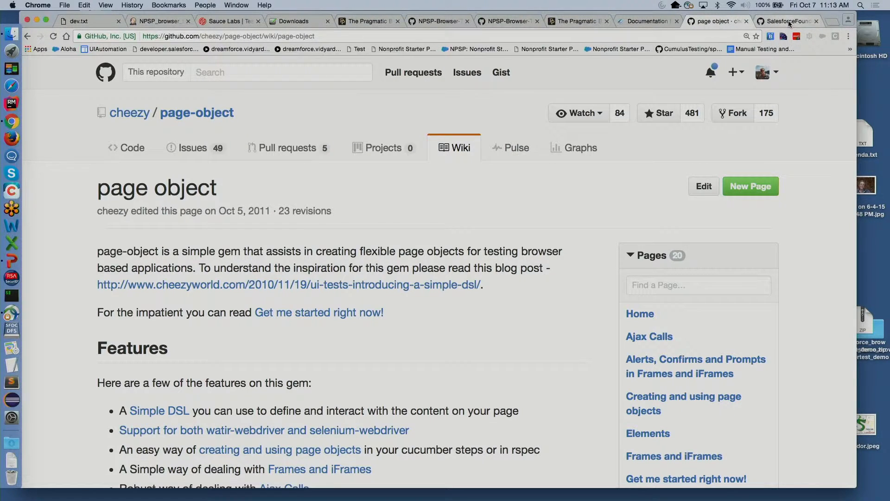
# Glance at the Jenkins #515 console, then switch back to the SFDO-API README on GitHub.
pyautogui.click(157, 21)
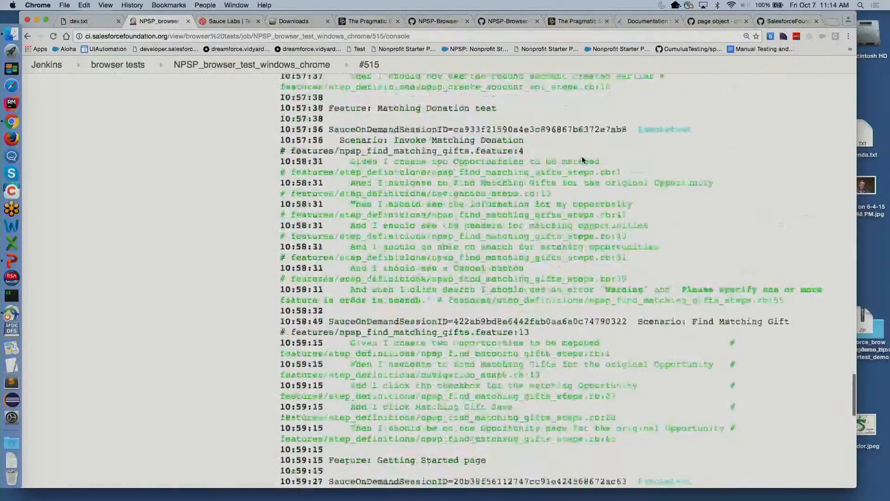
pyautogui.scroll(-3)
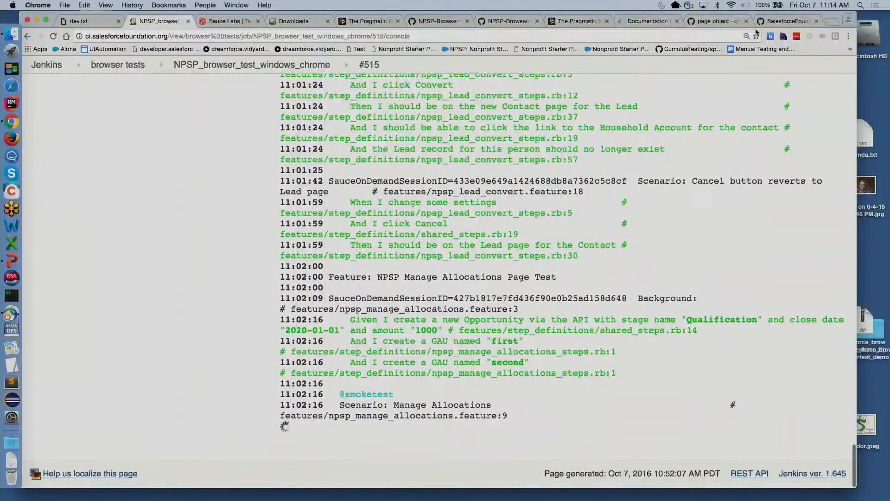
pyautogui.click(786, 21)
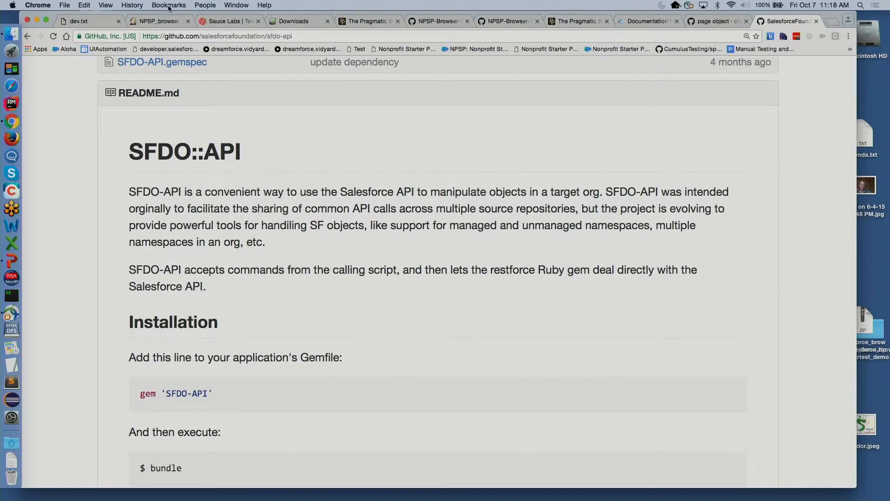
# Switch to the NPSP_browser_test tab to watch build #515's household scenarios.
pyautogui.click(155, 21)
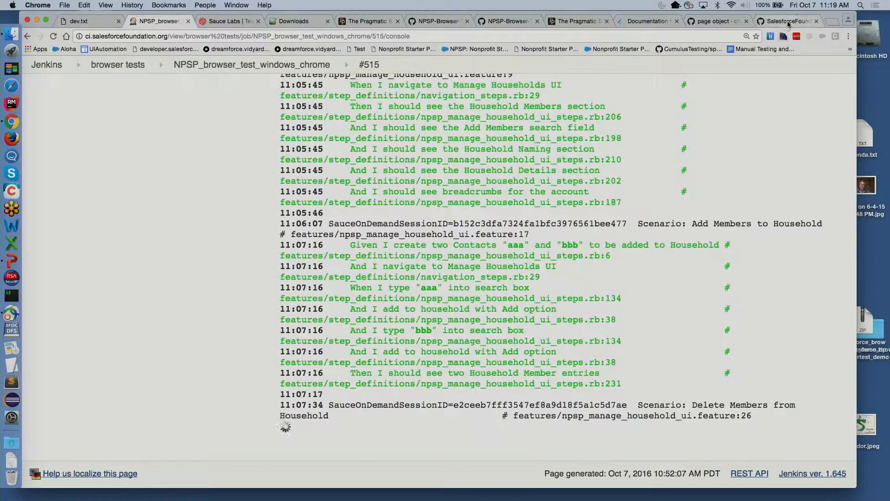
# Switch to the SalesforceFoundation/sfdo-api tab showing the gem's Gemfile installation steps.
pyautogui.click(786, 21)
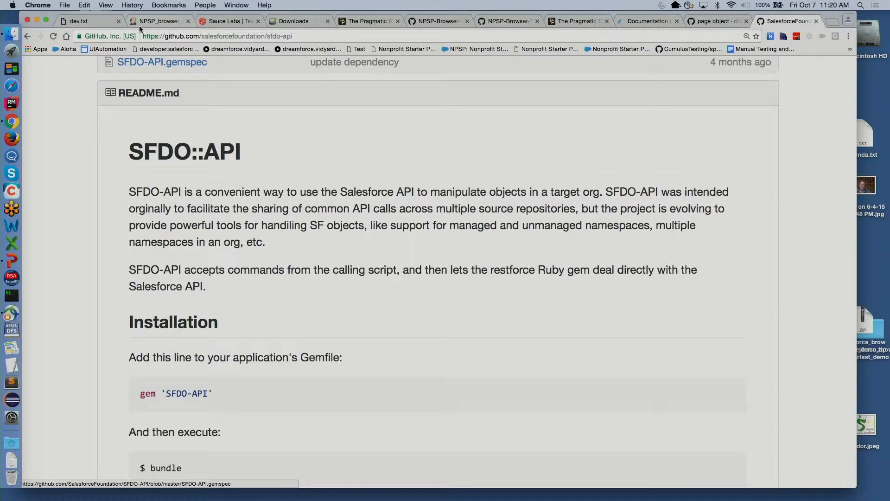
# Scroll build #515's console to follow the Change Household address scenario.
pyautogui.click(157, 20)
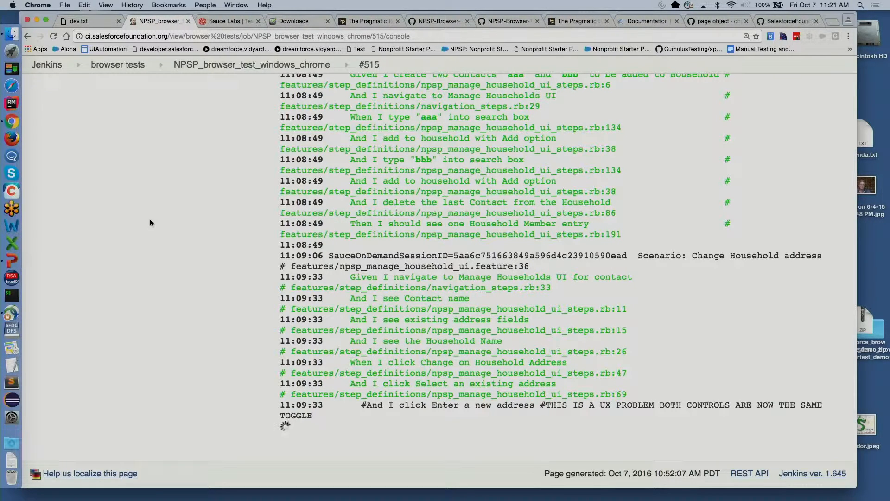
pyautogui.scroll(-3)
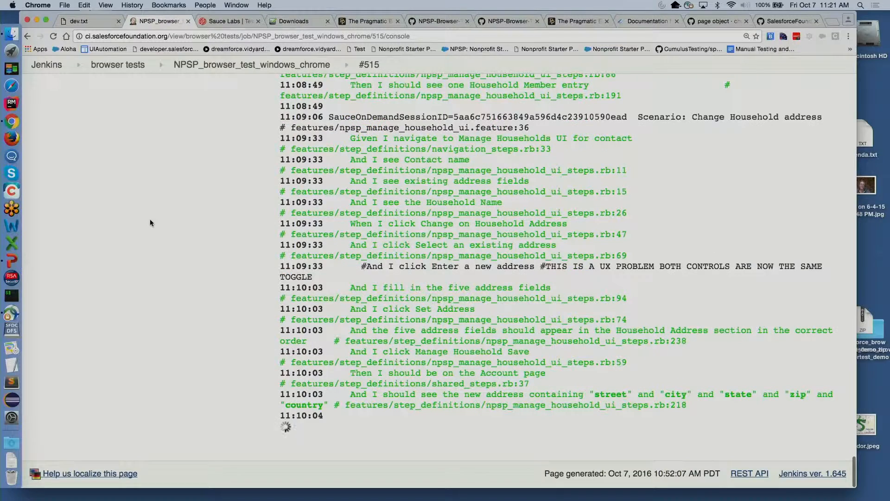